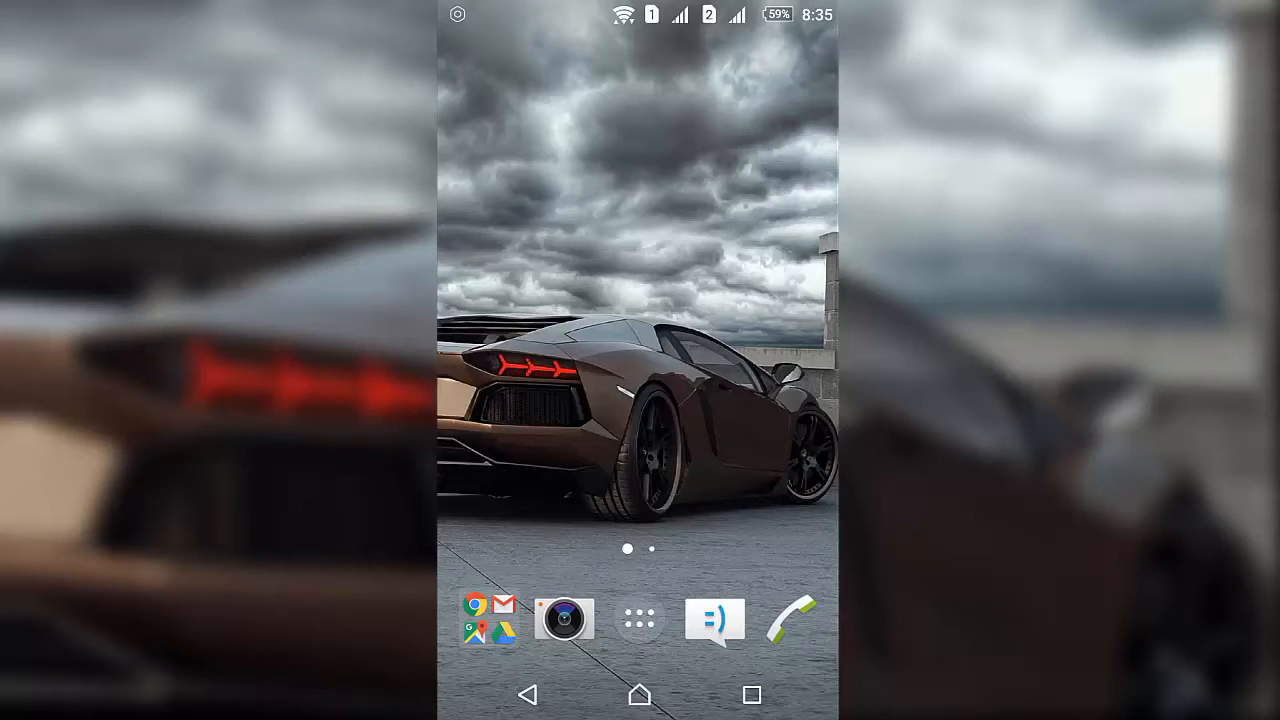
Step: Open the app drawer to list all installed apps, including Root Checker Basic
{"action": "left_click", "coordinate": [639, 617]}
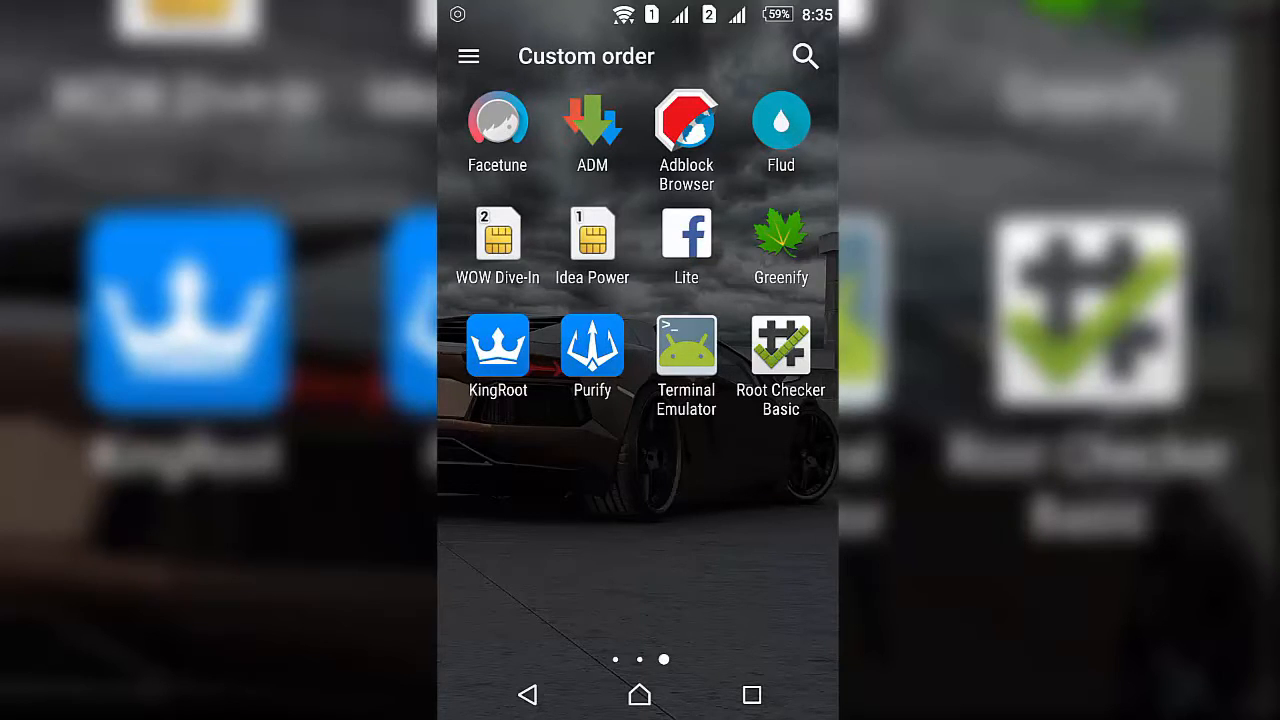
{"action": "left_click", "coordinate": [781, 345]}
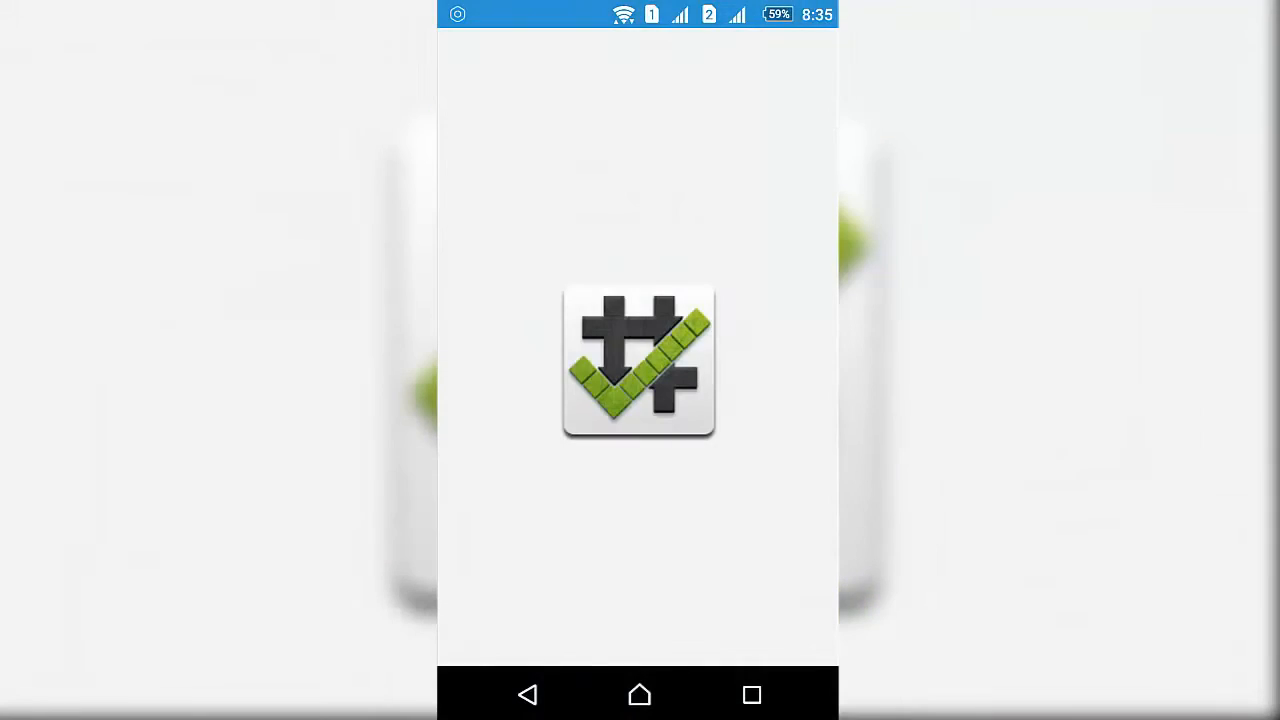
{"action": "left_click", "coordinate": [639, 360]}
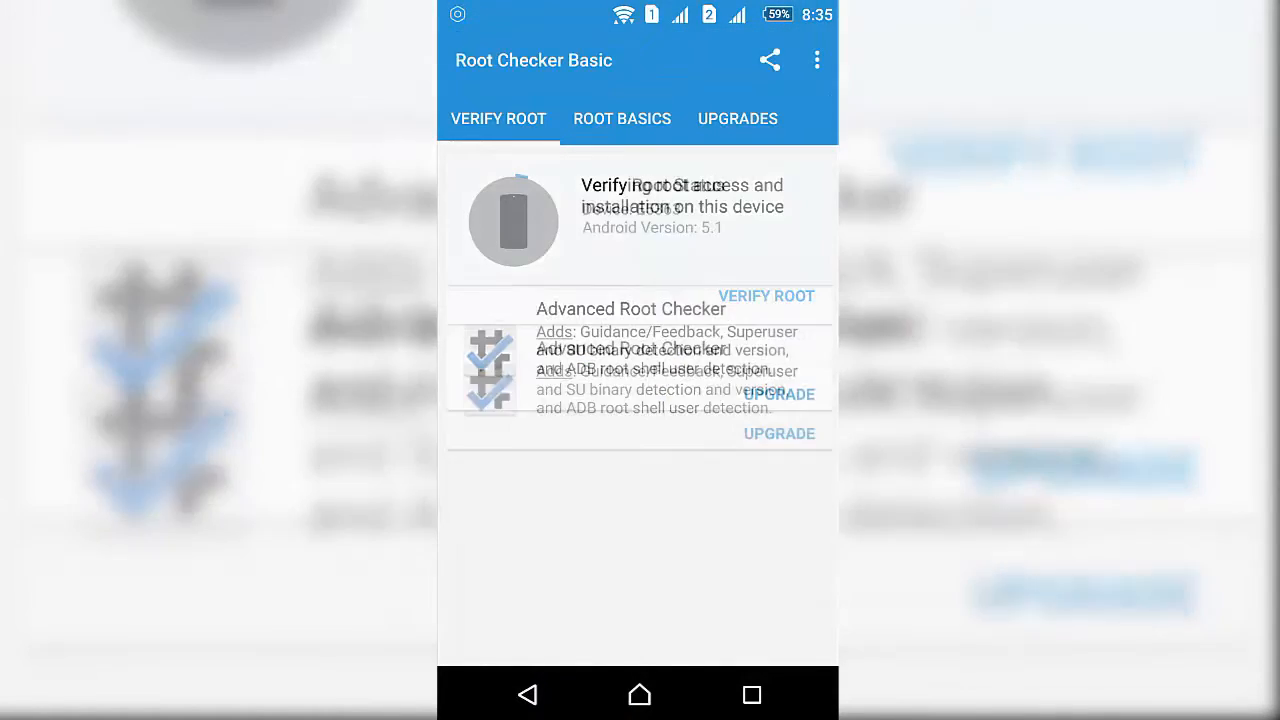
{"action": "left_click", "coordinate": [766, 296]}
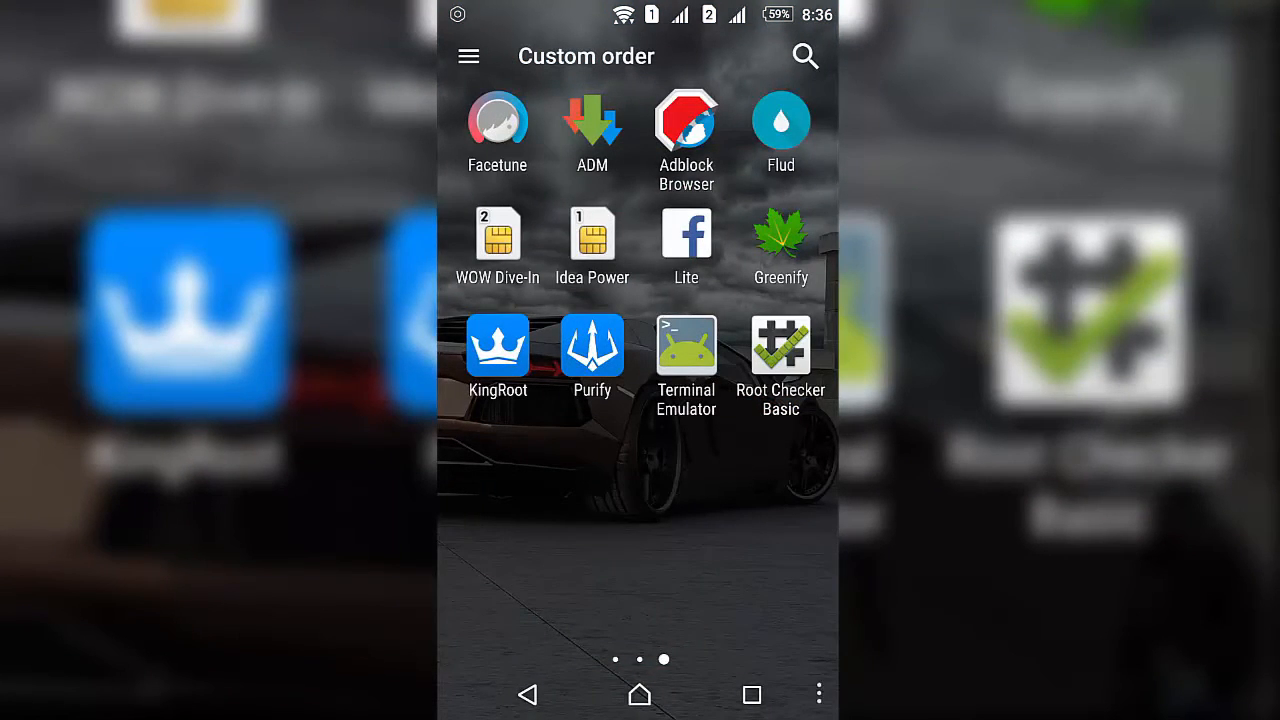
{"action": "left_click", "coordinate": [497, 345]}
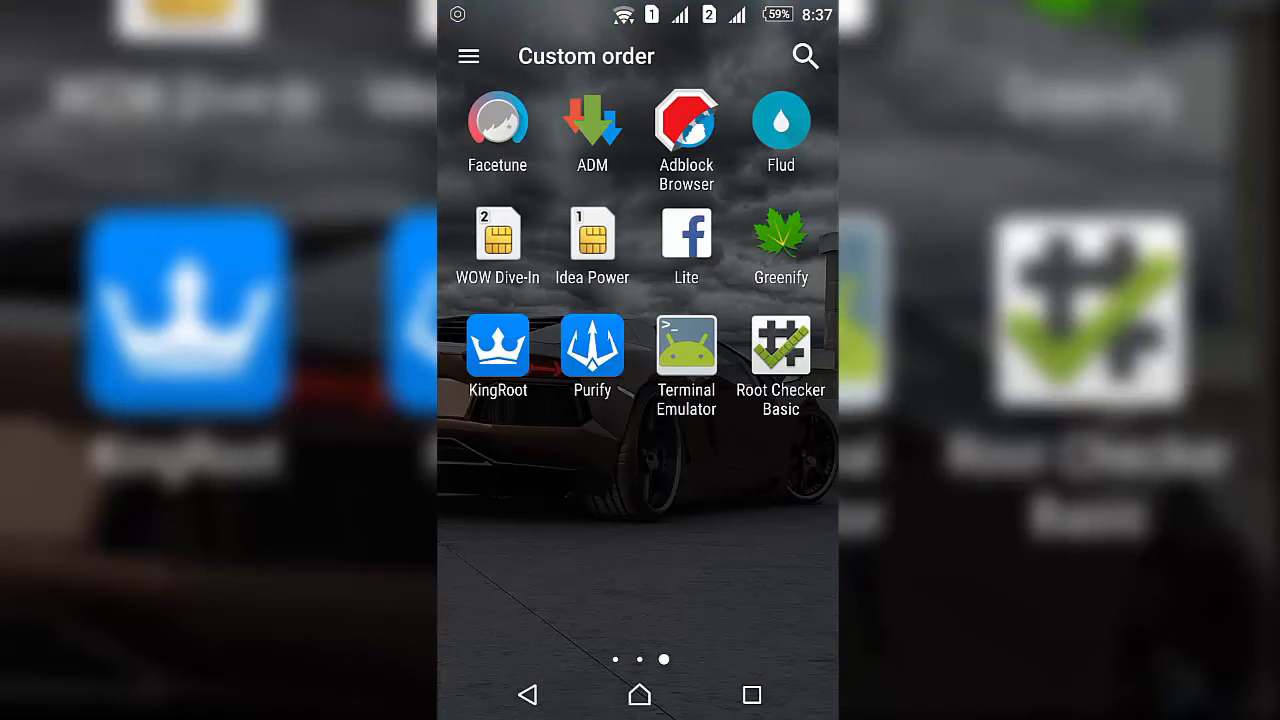
Step: Relaunch Root Checker Basic to see 'Root access is properly installed', then go home
{"action": "left_click", "coordinate": [781, 345]}
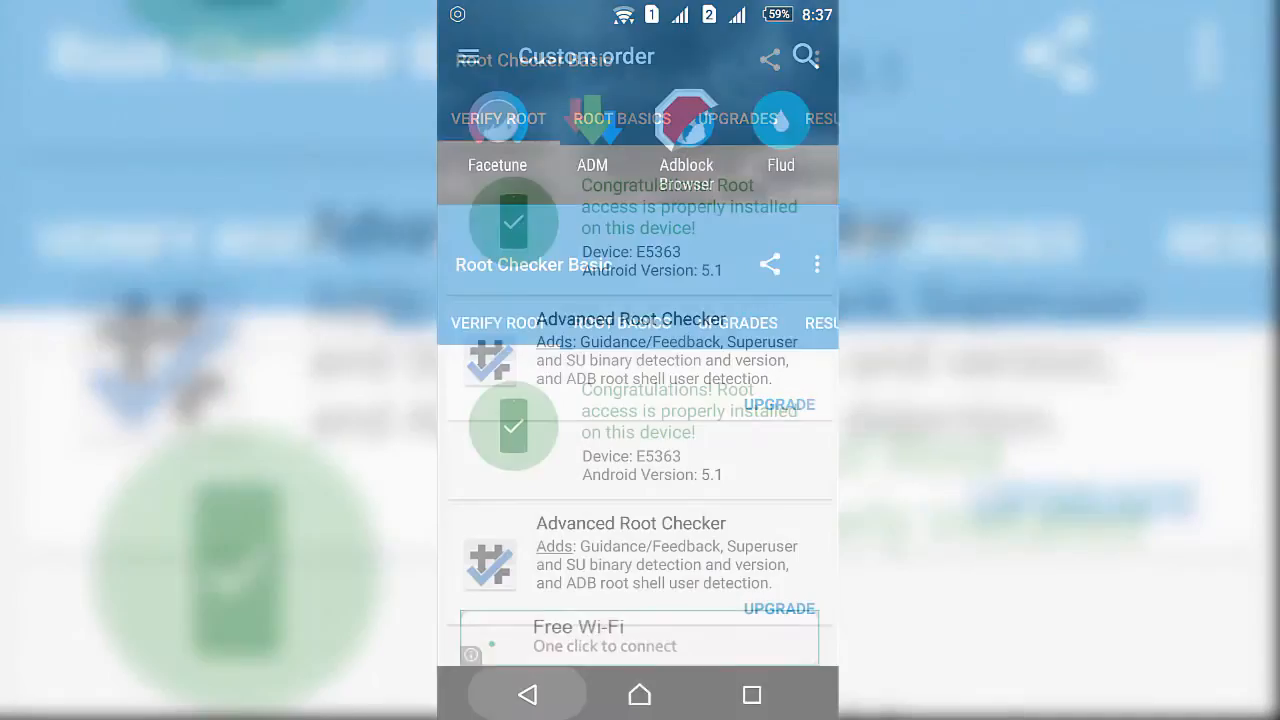
{"action": "left_click", "coordinate": [639, 694]}
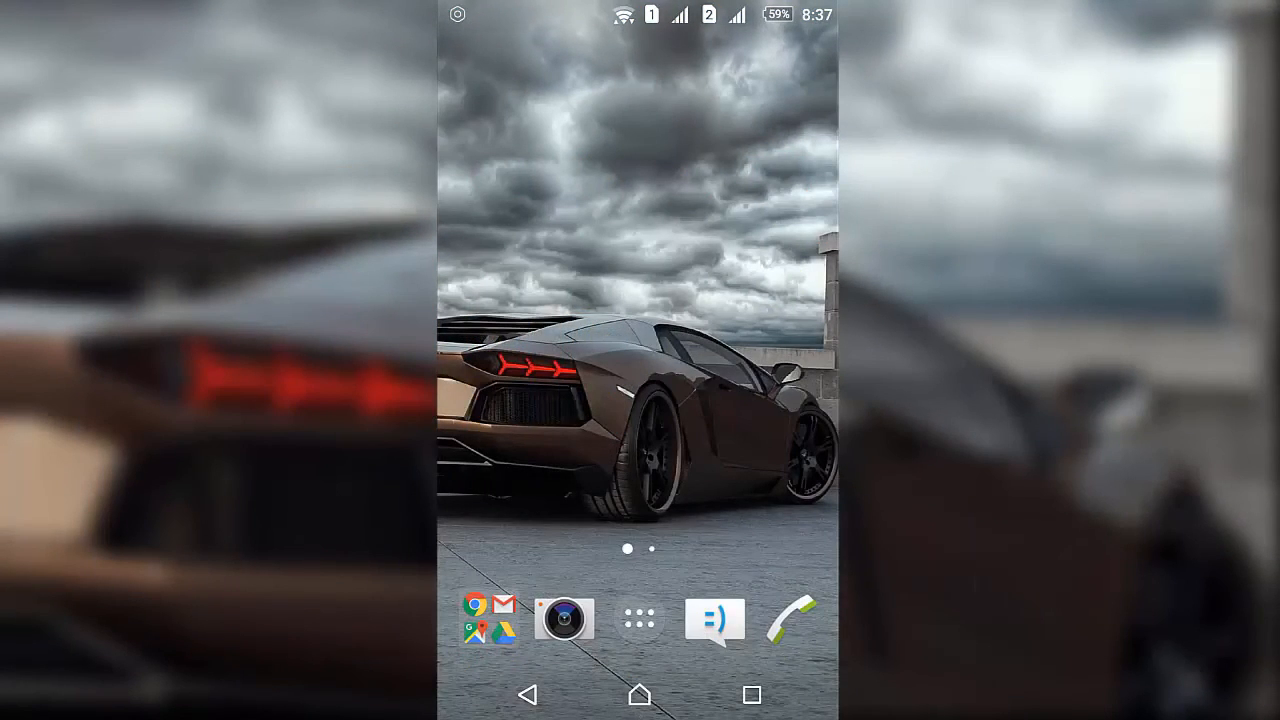